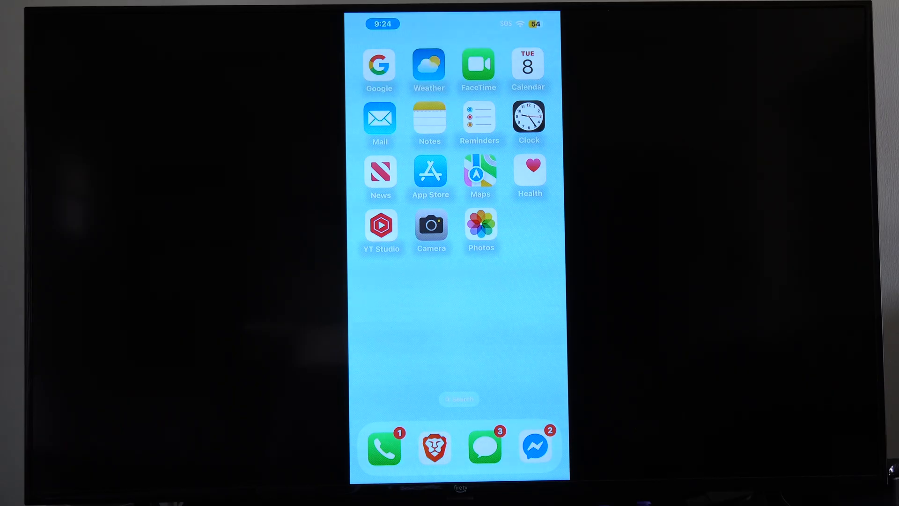
Launch the Camera app in Photo mode so its preview shows on the Fire TV
left_click(431, 224)
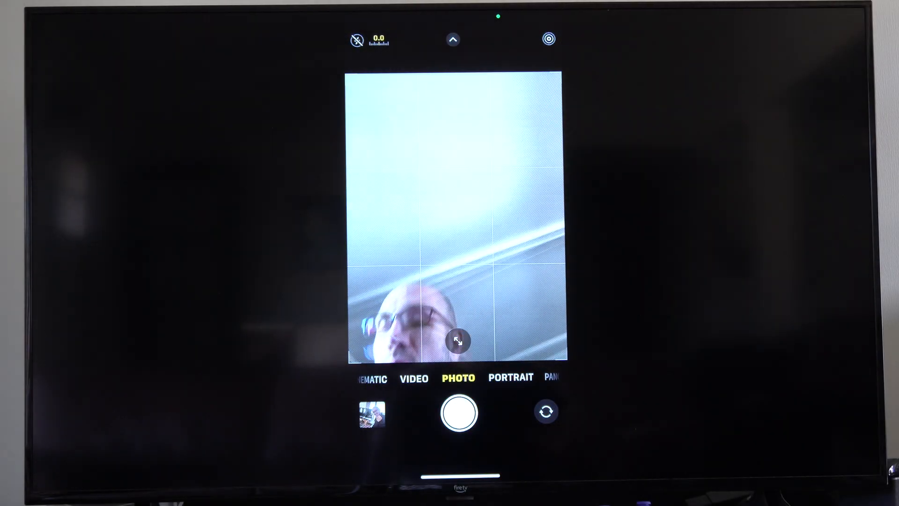